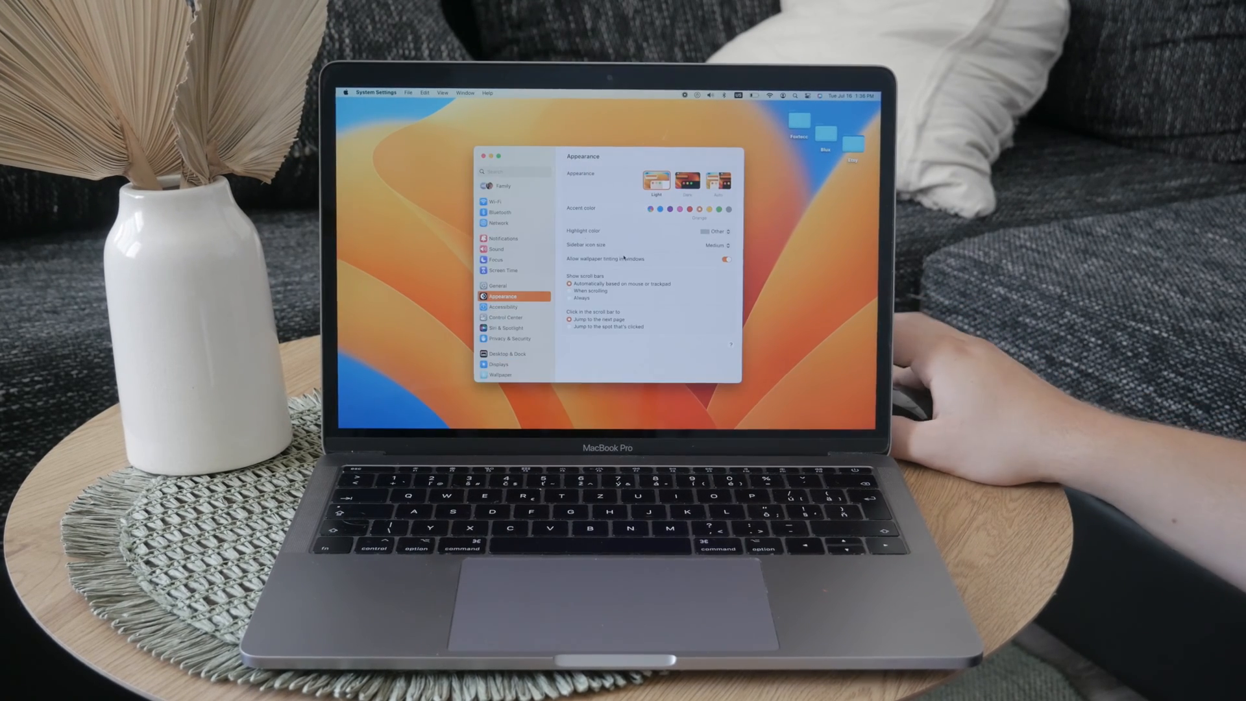
# Scroll the System Settings sidebar down and select Accessibility
pyautogui.scroll(-3)
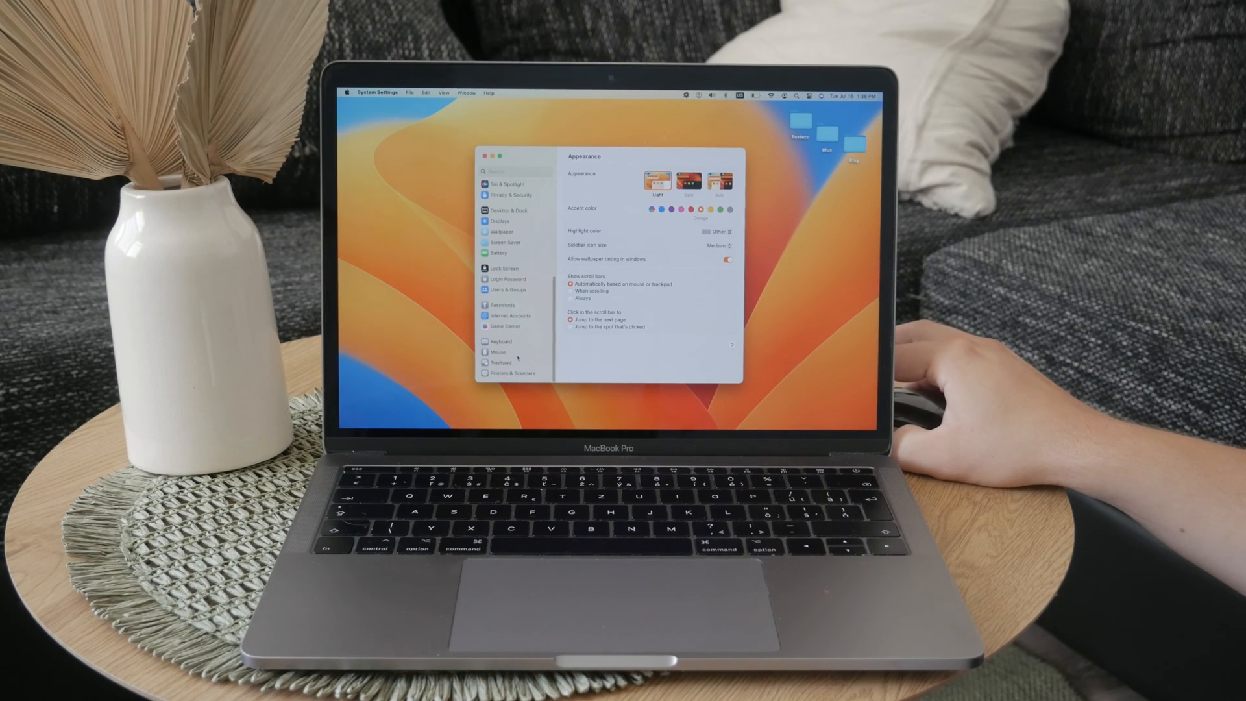
pyautogui.click(496, 351)
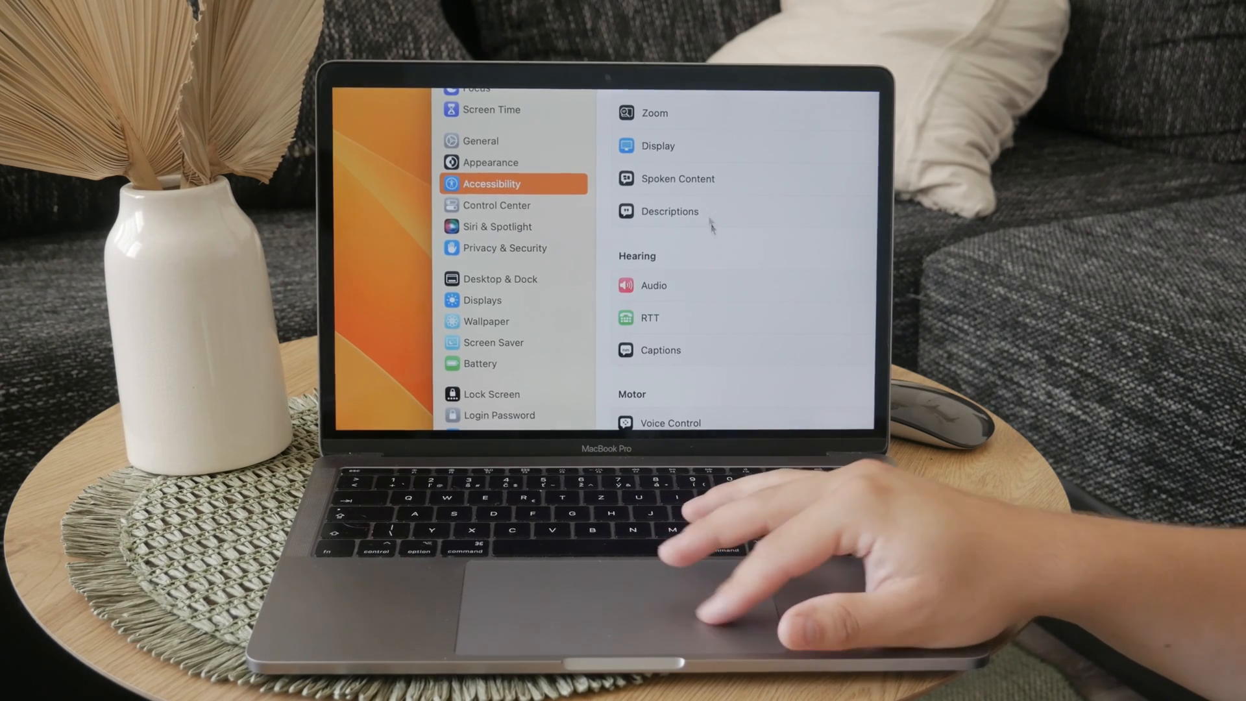
# Scroll the Accessibility pane to Motor and open Pointer Control
pyautogui.scroll(-3)
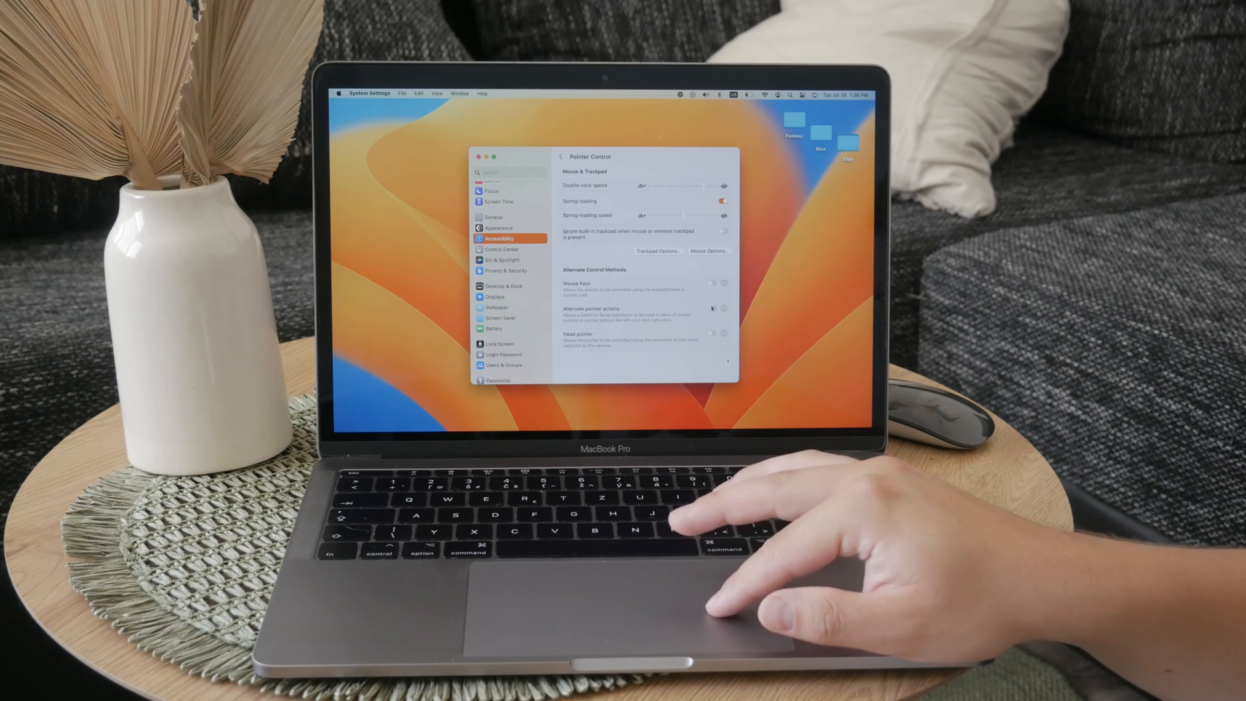
pyautogui.click(711, 308)
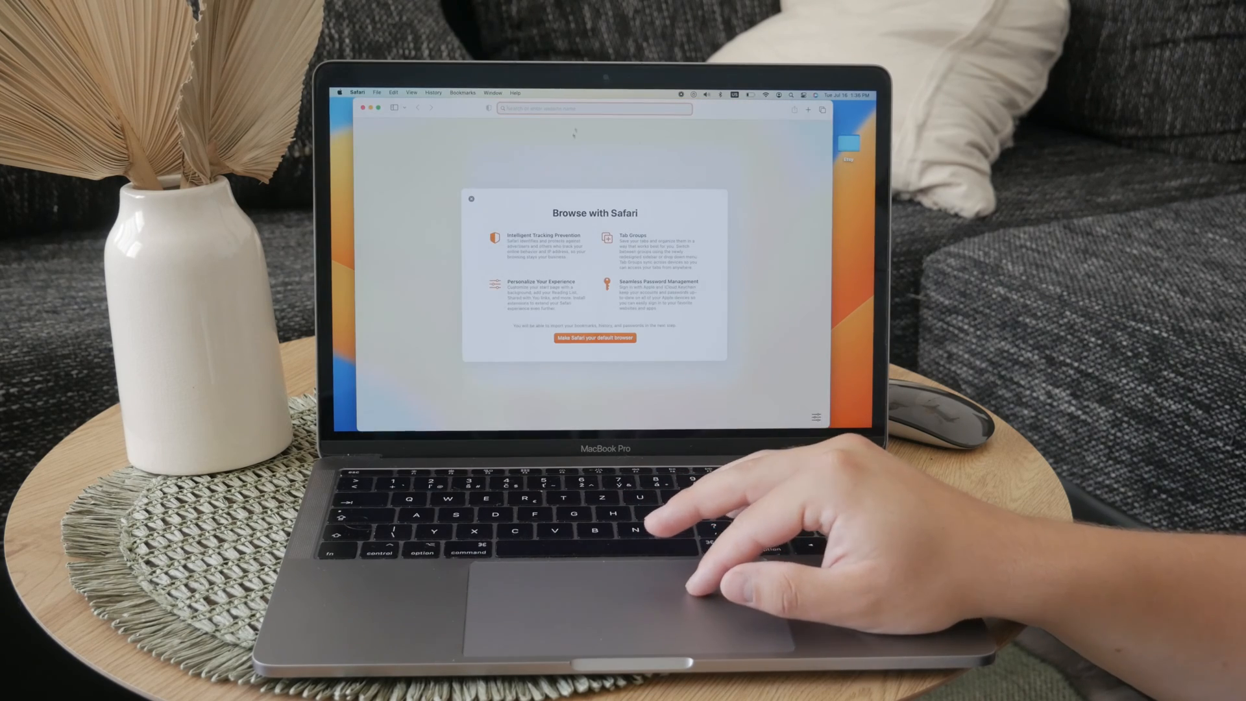
# Search 'mos', dismiss cookies, open mos.caldis.me, then show System Settings' Mouse page
pyautogui.write('mos app download')
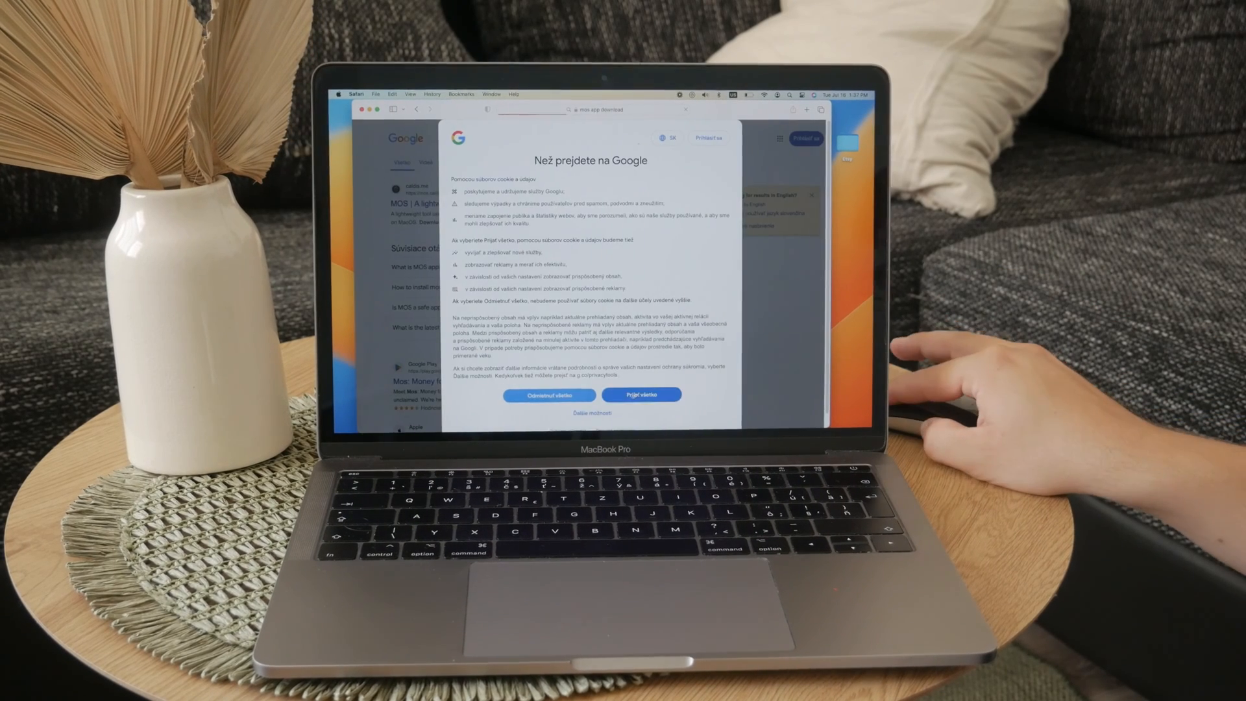
pyautogui.click(641, 395)
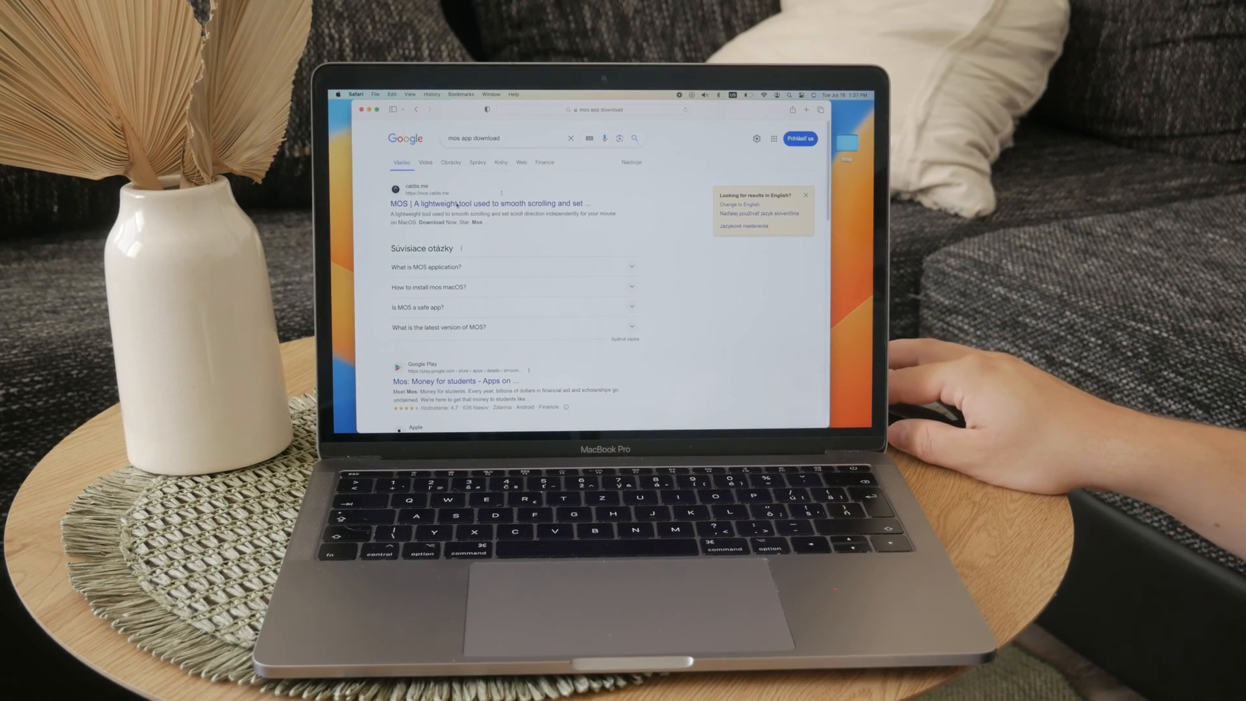
pyautogui.scroll(-3)
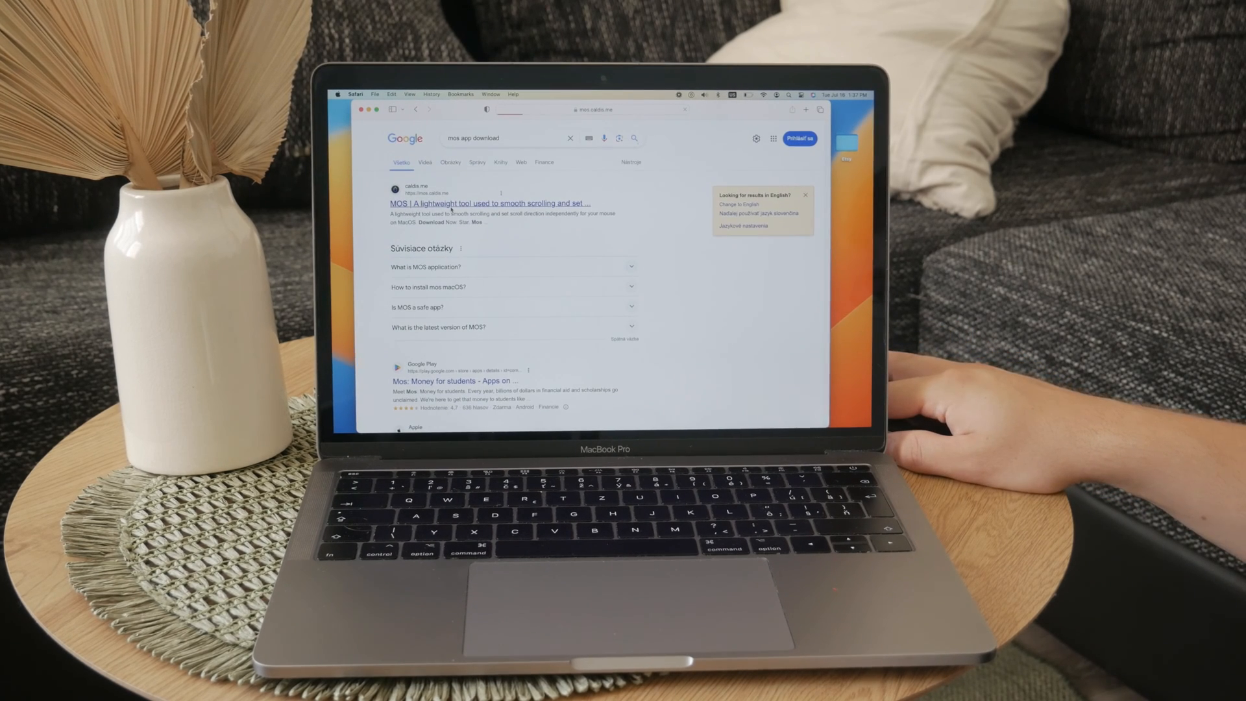
pyautogui.click(491, 204)
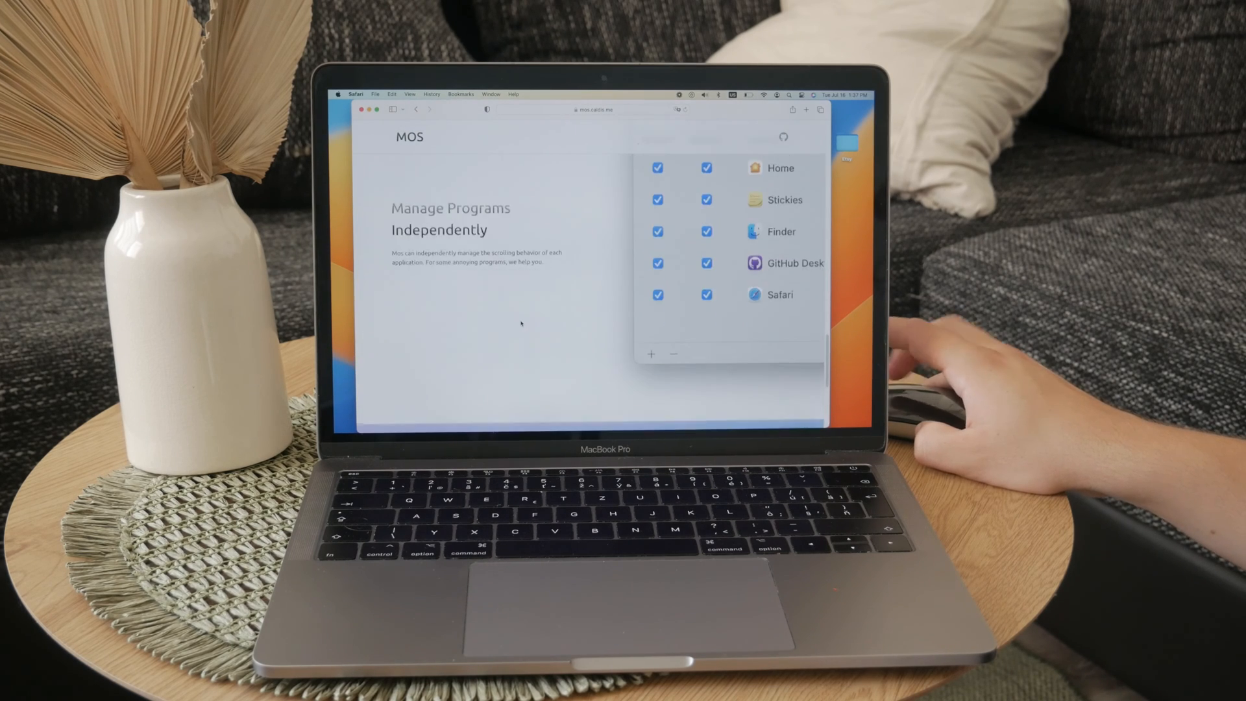
pyautogui.scroll(-3)
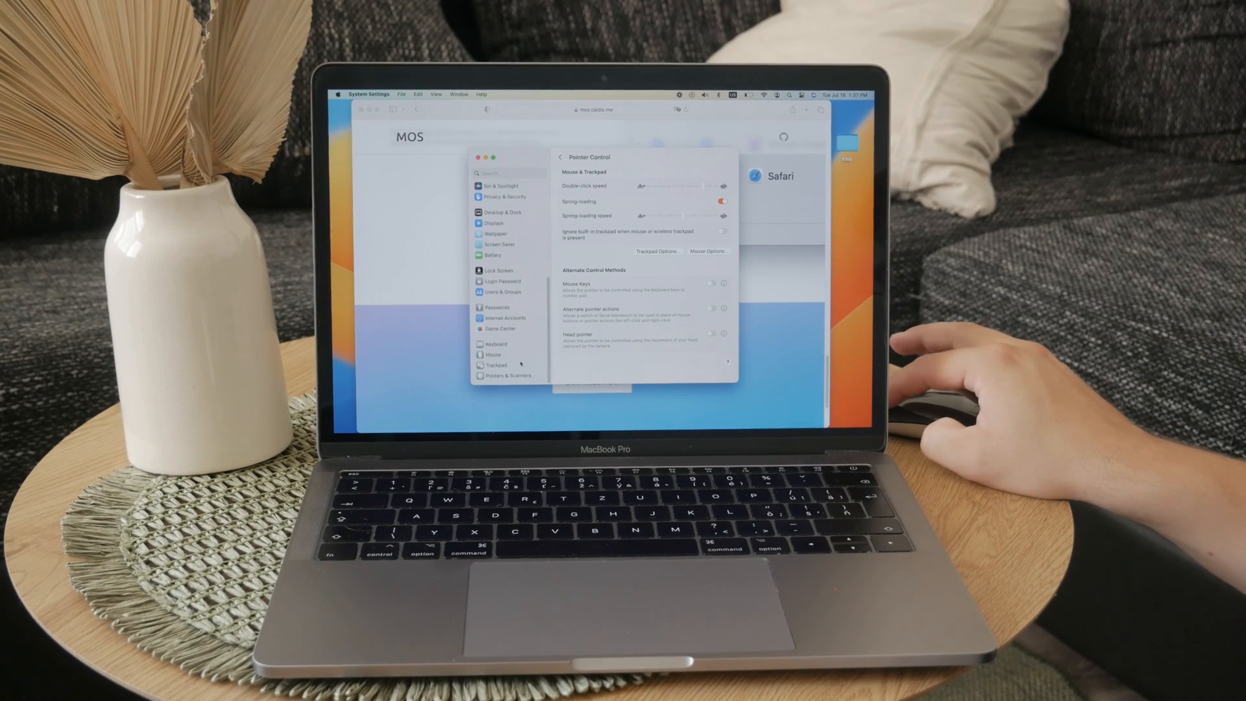
pyautogui.click(492, 355)
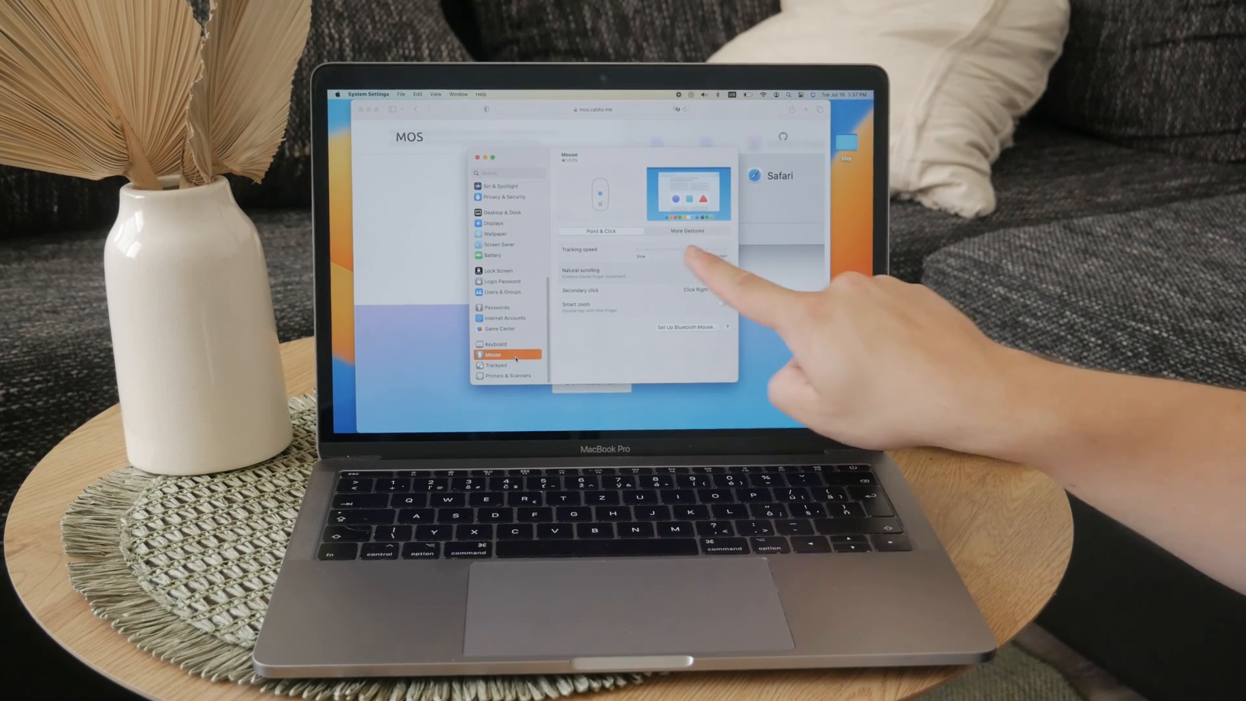